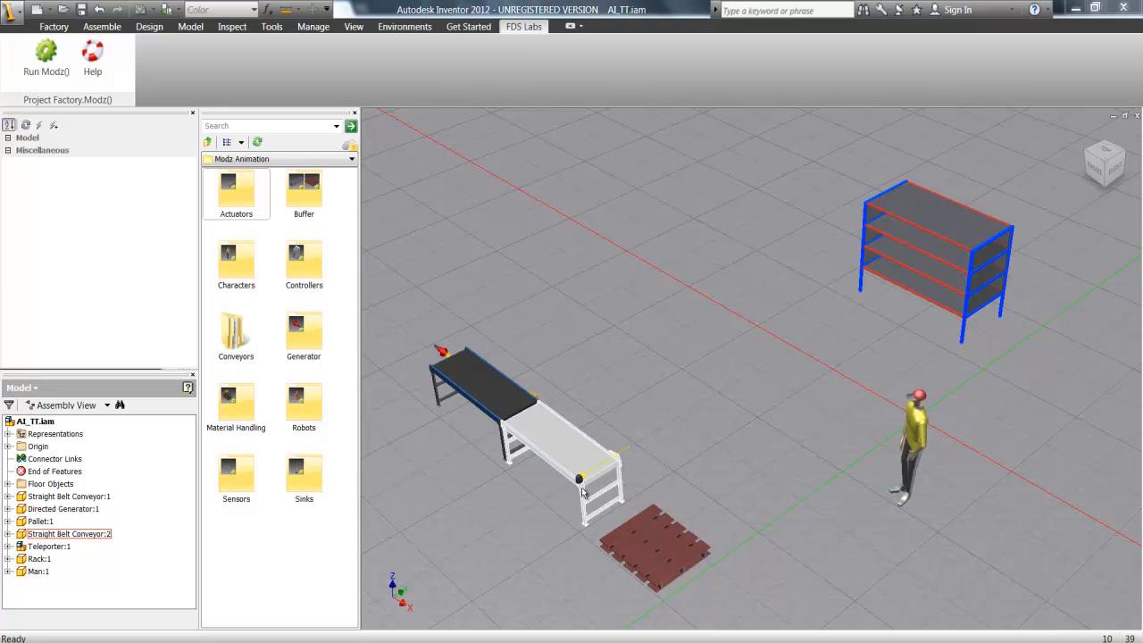
Select Teleporter:1 and set its FM_BUFFERS property to Pallet:1
{"action": "left_click", "coordinate": [49, 545]}
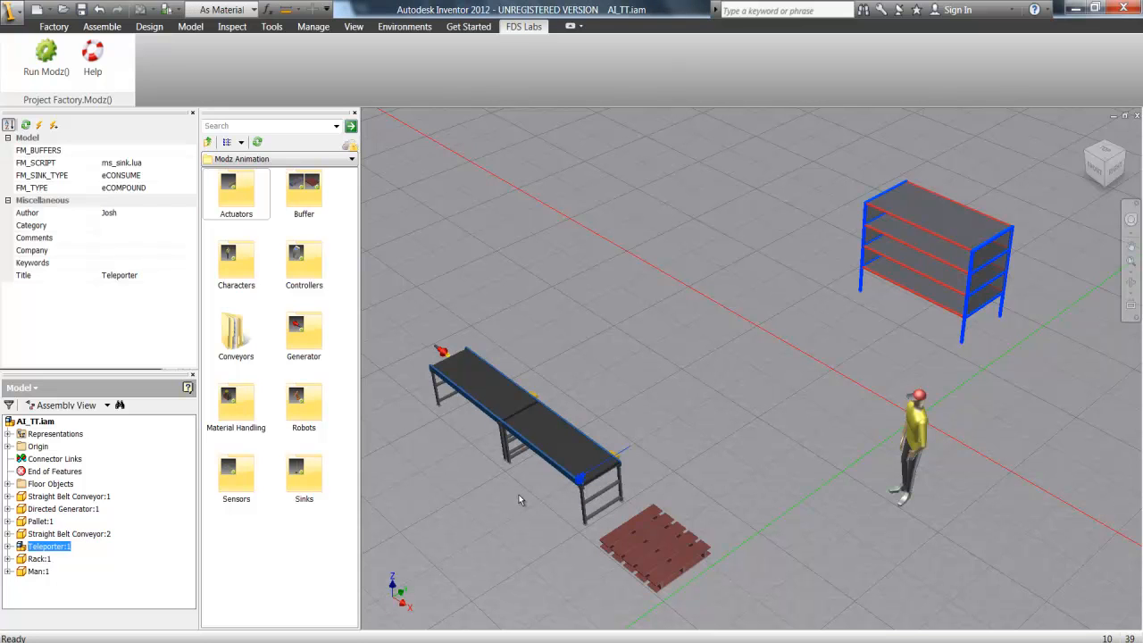
{"action": "left_click", "coordinate": [652, 545]}
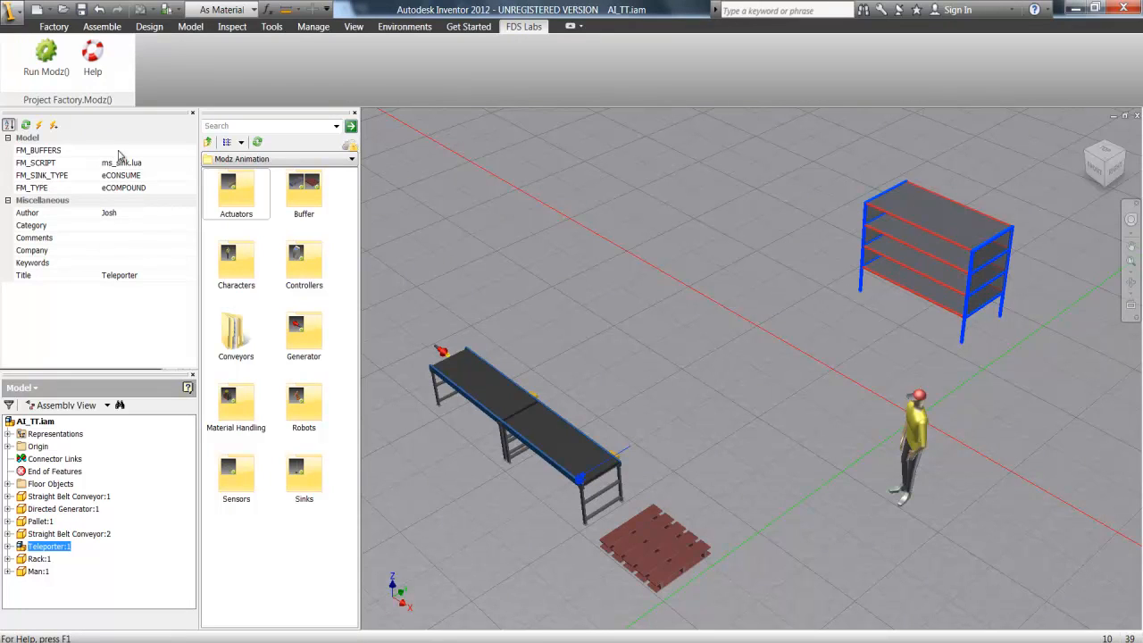
{"action": "left_click", "coordinate": [37, 149]}
{"action": "type", "text": "Pallet:1"}
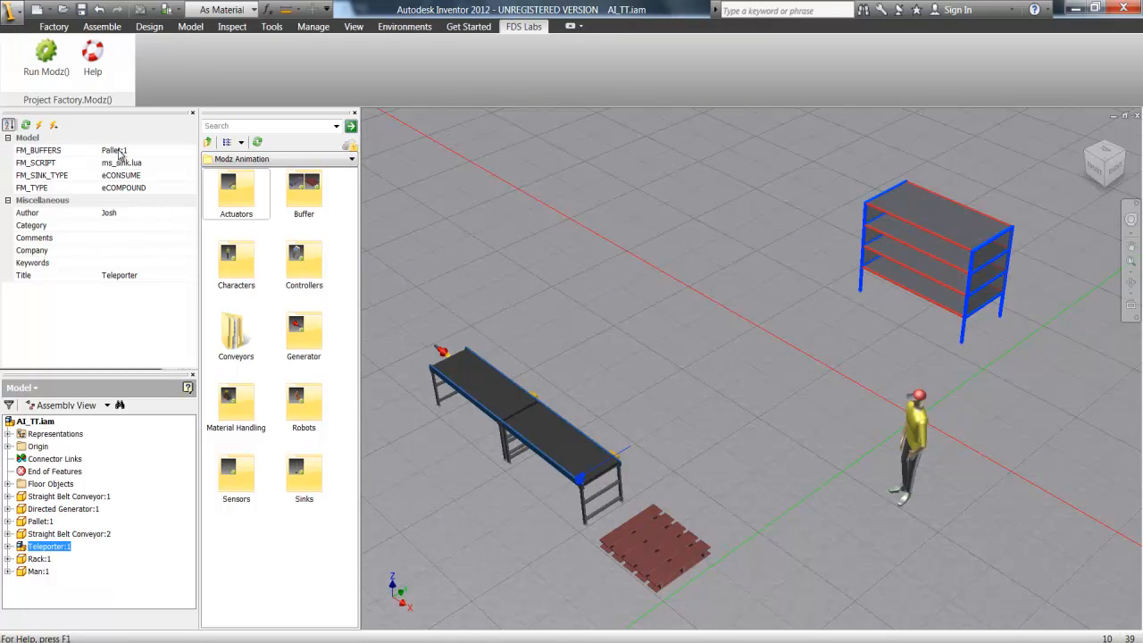
{"action": "mouse_move", "coordinate": [890, 424]}
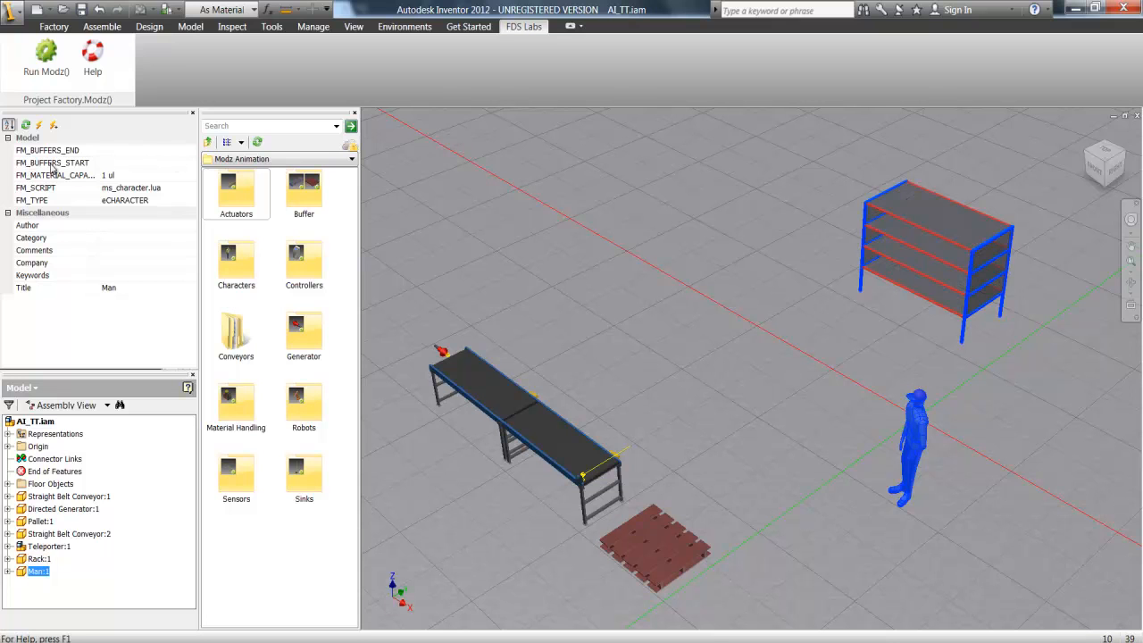
Enter Pallet:1 into Man:1's FM_BUFFERS_START field
{"action": "left_click", "coordinate": [53, 163]}
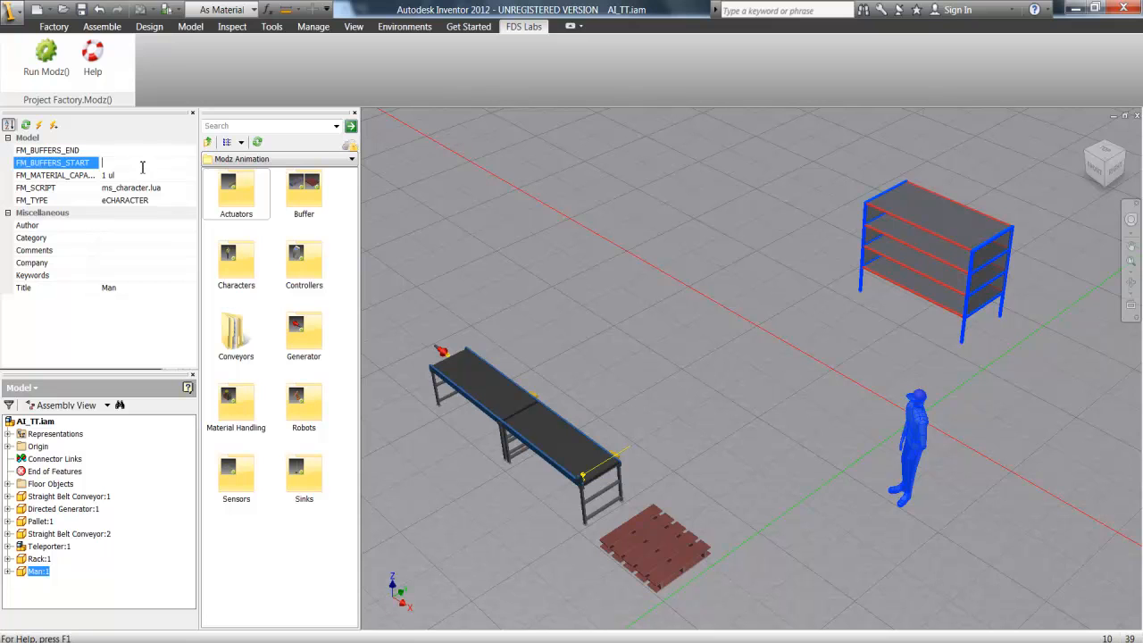
{"action": "type", "text": "Pallet:1"}
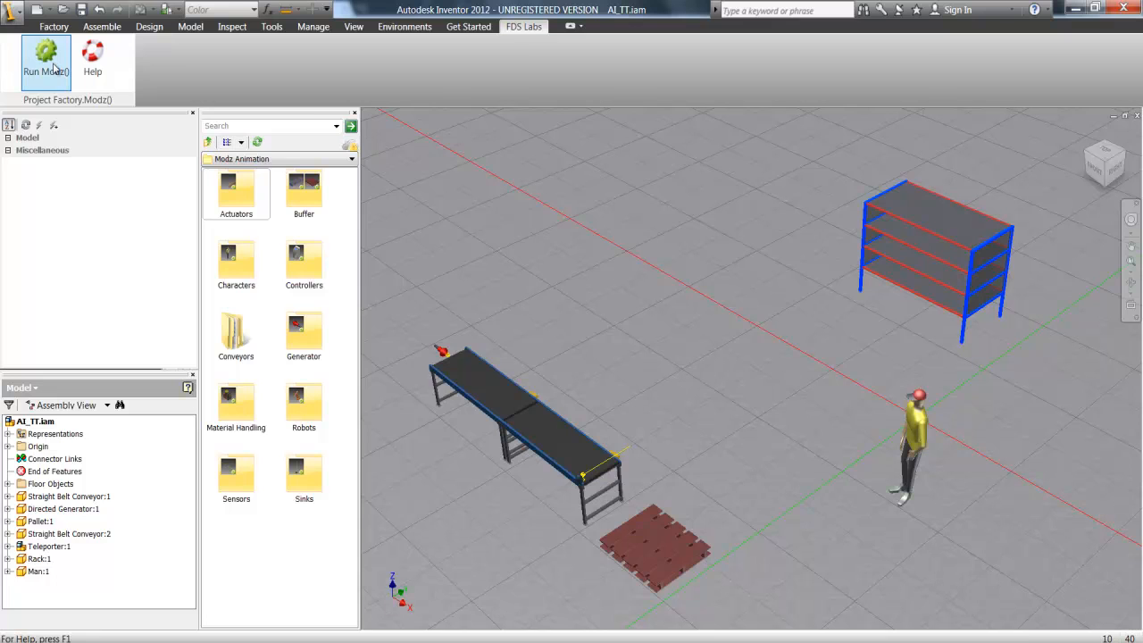
{"action": "left_click", "coordinate": [45, 58]}
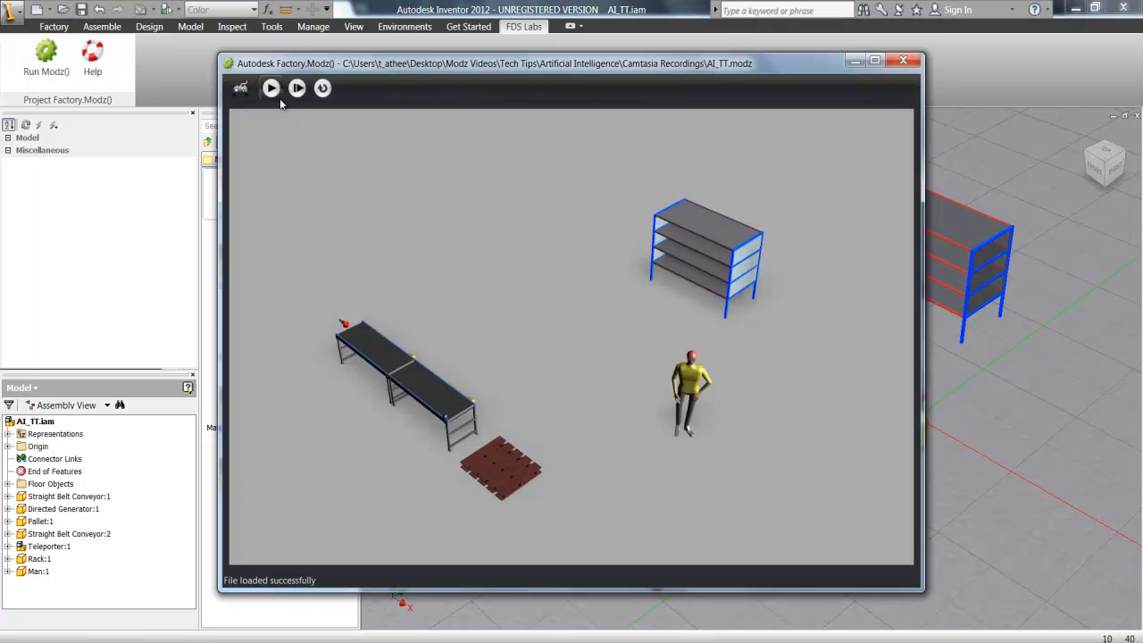
{"action": "left_click", "coordinate": [270, 87]}
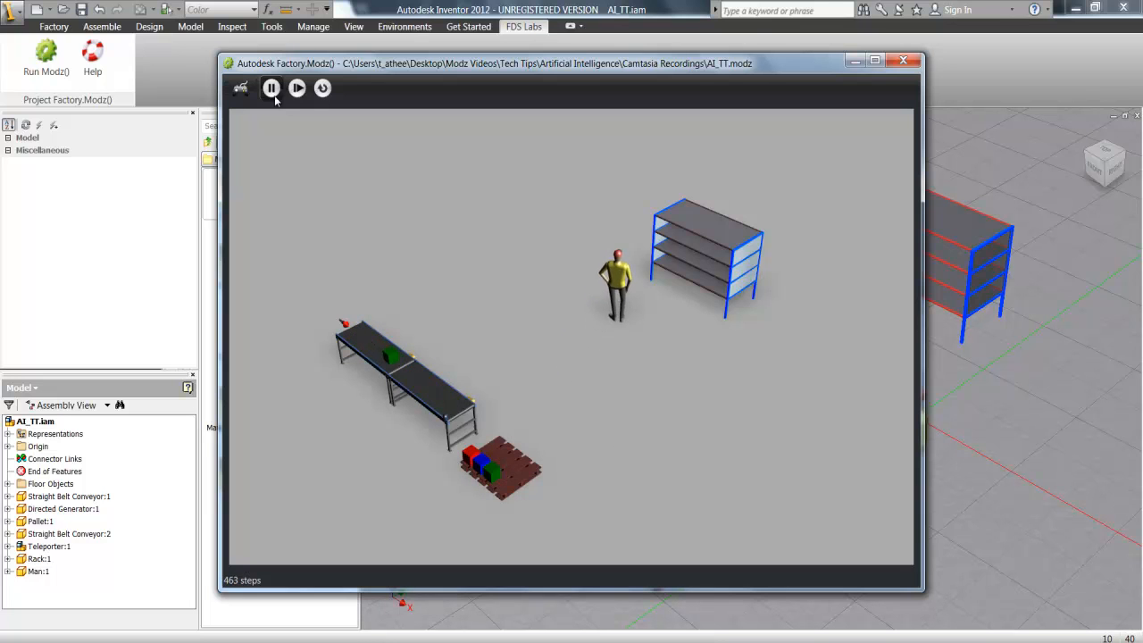
{"action": "left_click", "coordinate": [902, 61]}
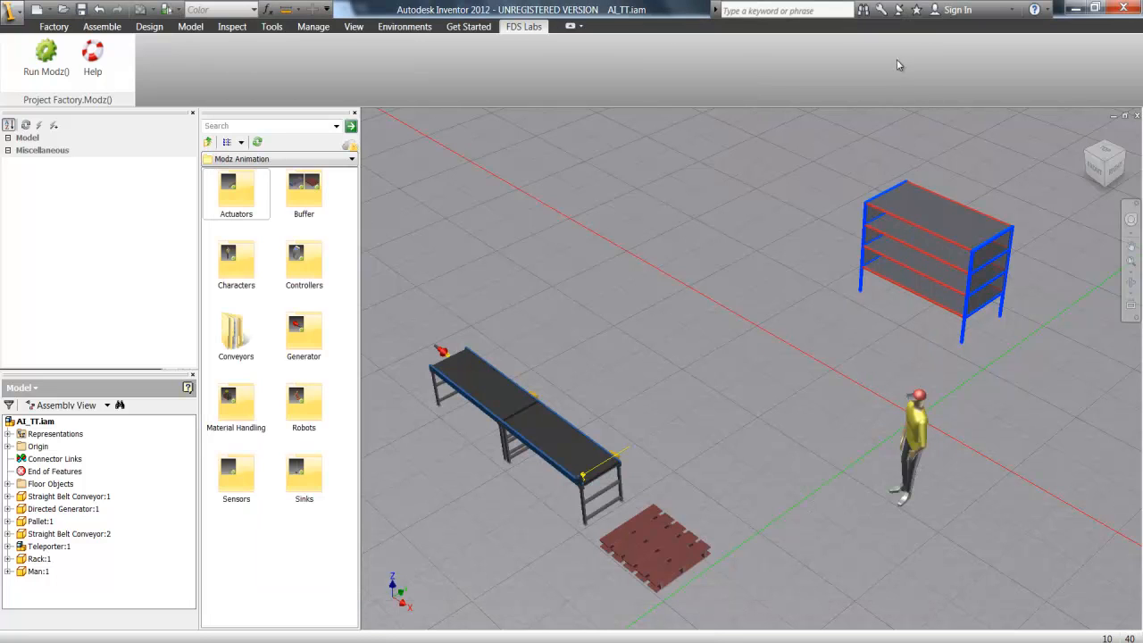
Search the content library for 'fen' and pick the straight Safety Fence
{"action": "left_click", "coordinate": [277, 125]}
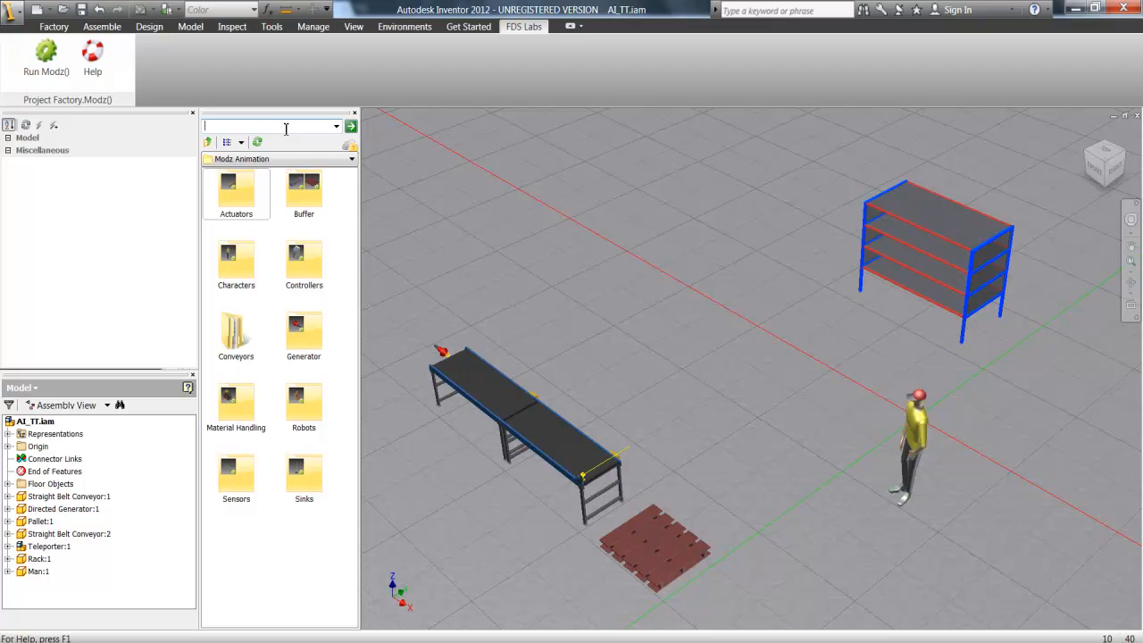
{"action": "type", "text": "fen"}
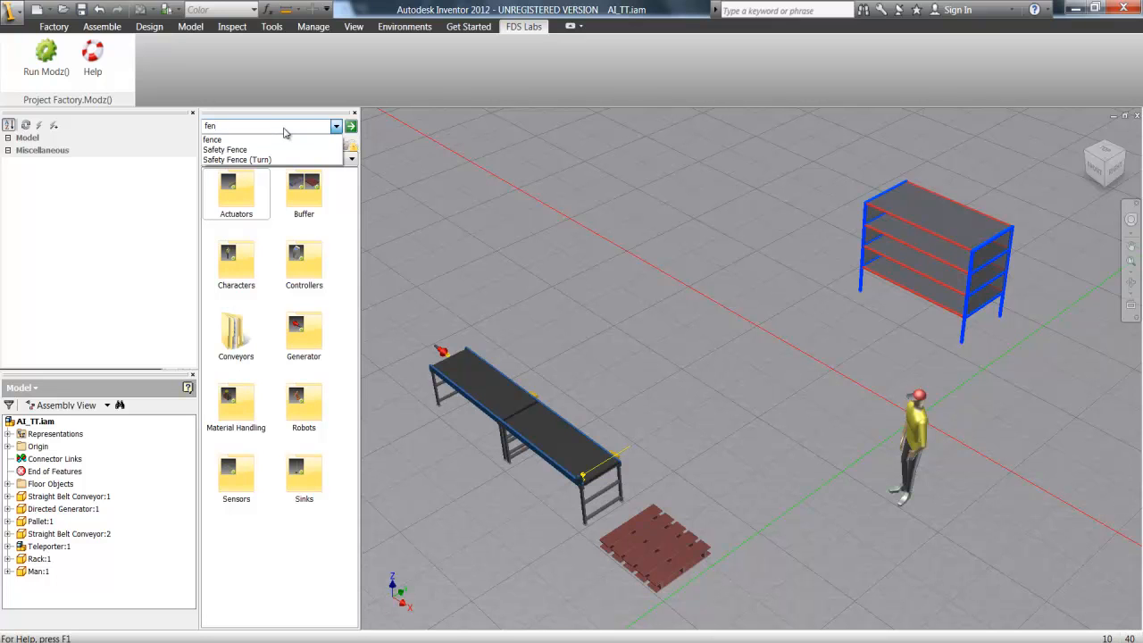
{"action": "left_click", "coordinate": [225, 149]}
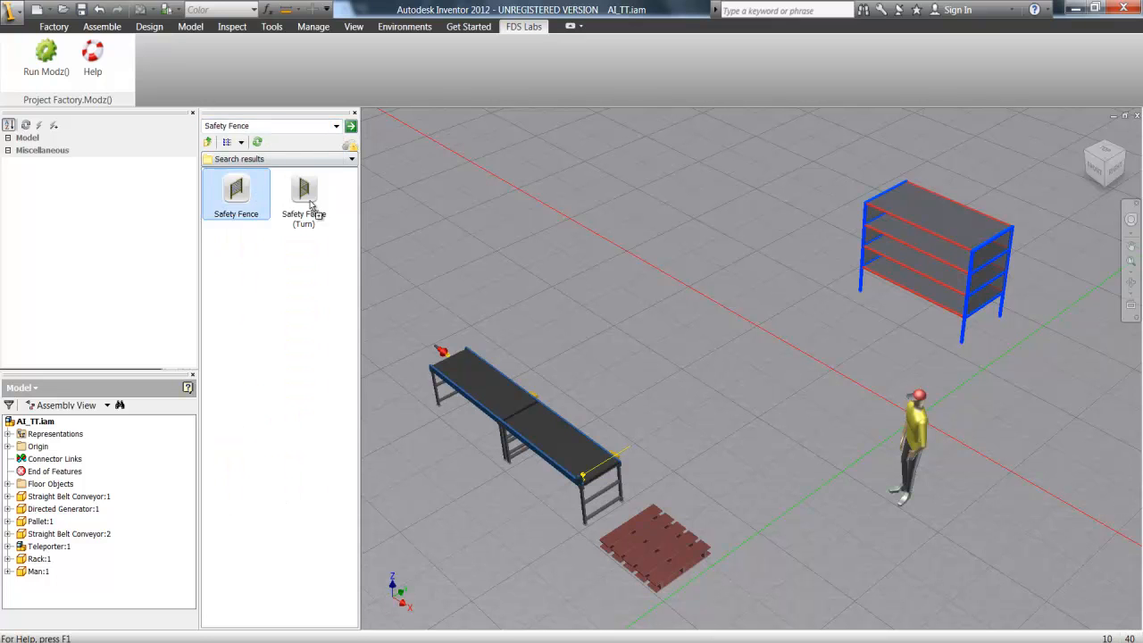
{"action": "left_click", "coordinate": [236, 191]}
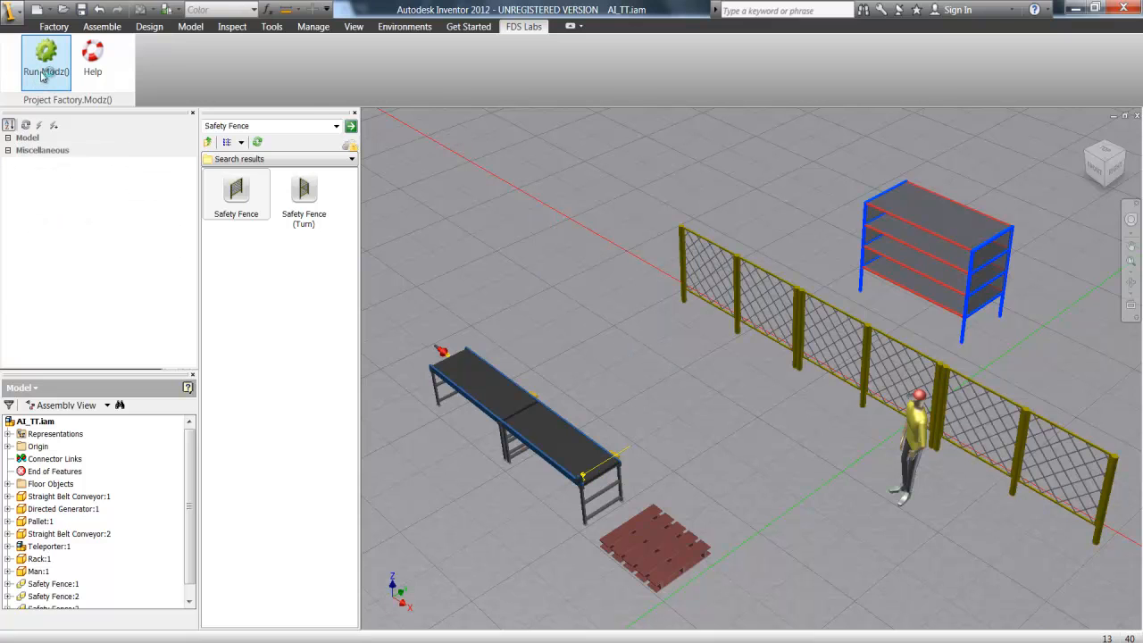
Run Modz() and play the Factory Modz simulation with the new fence
{"action": "left_click", "coordinate": [46, 58]}
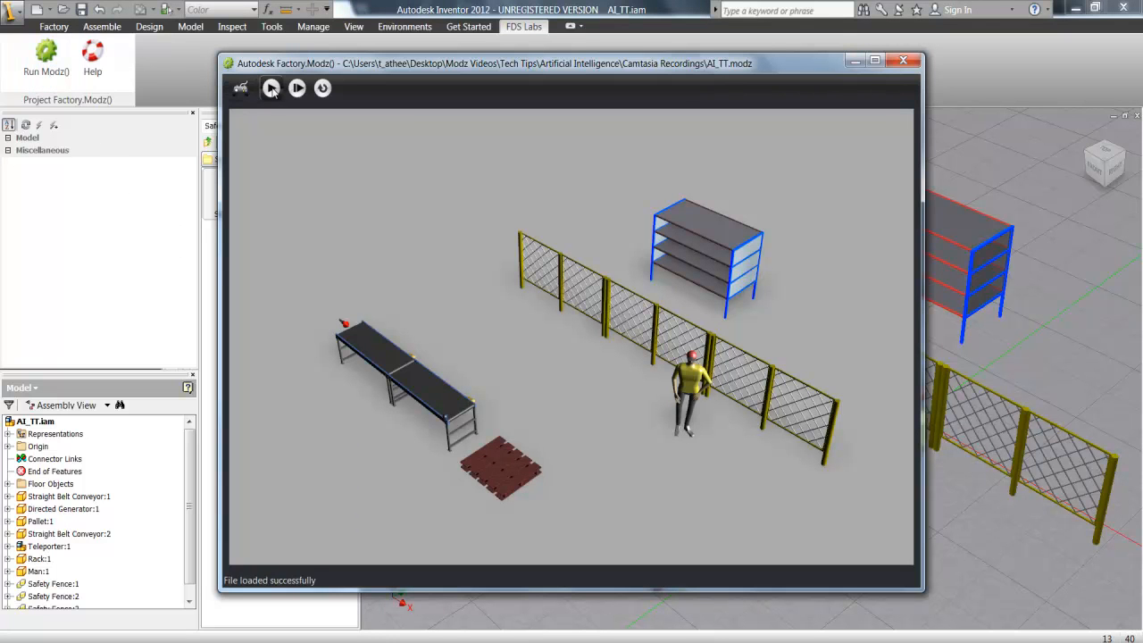
{"action": "left_click", "coordinate": [271, 87]}
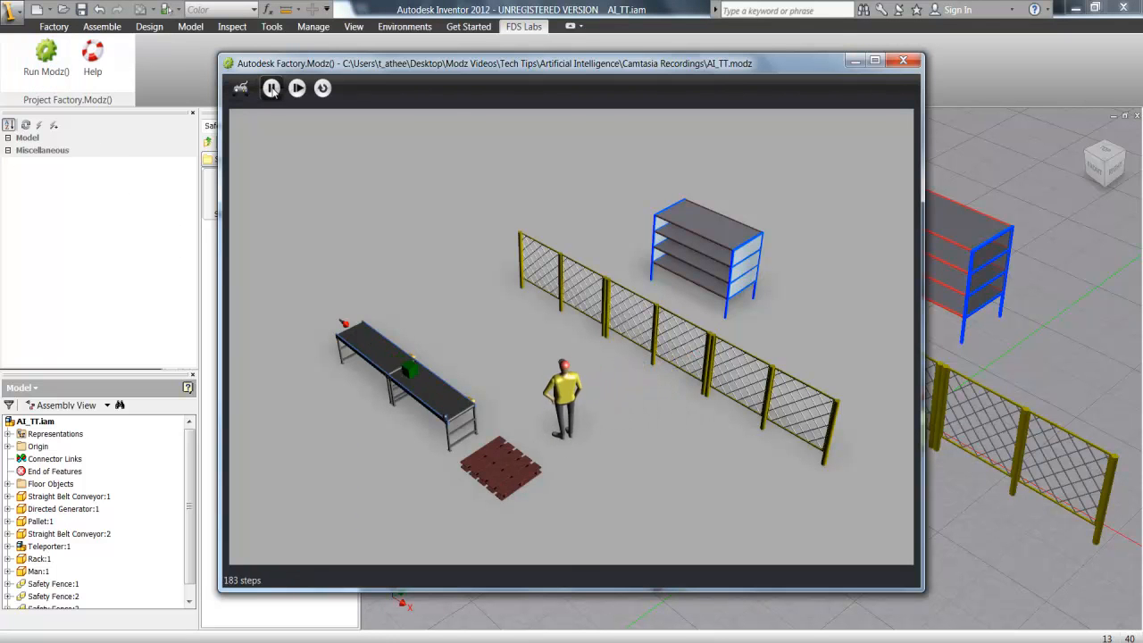
{"action": "left_click", "coordinate": [297, 87]}
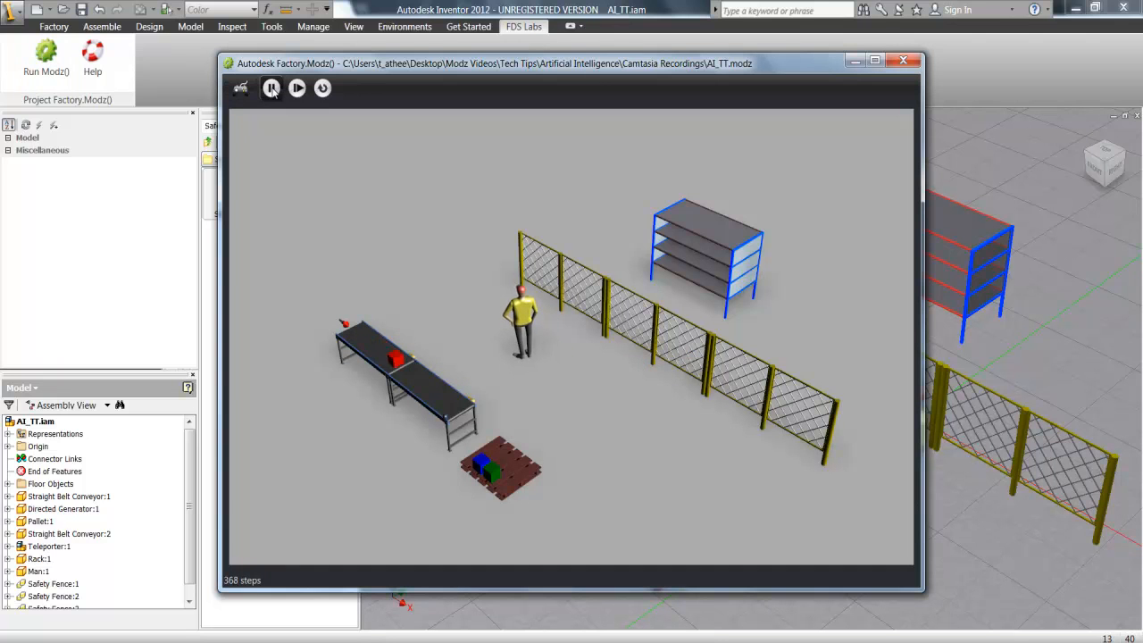
{"action": "left_click", "coordinate": [271, 88]}
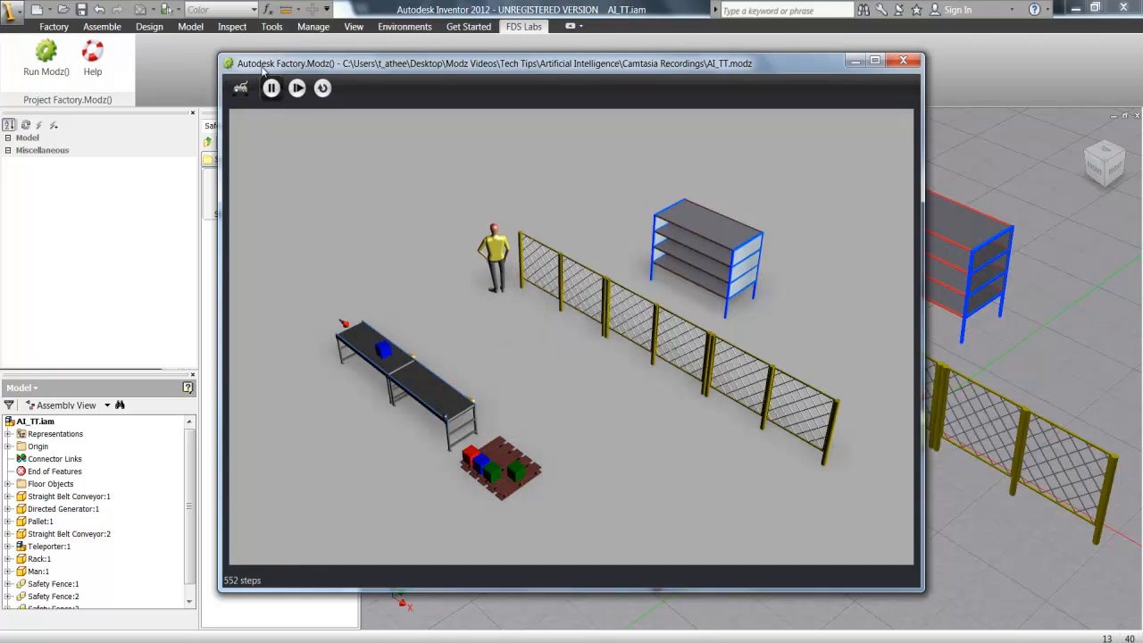